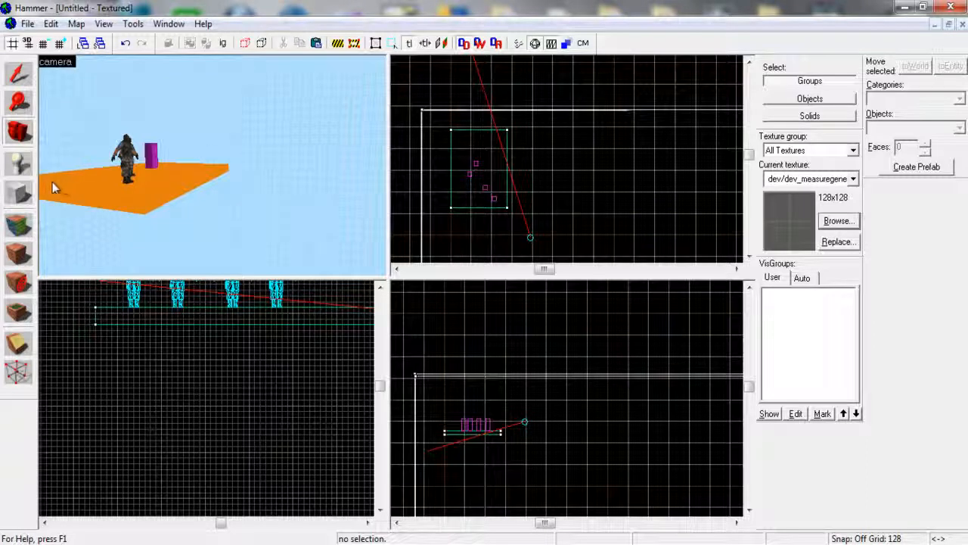
mouse_move(19, 195)
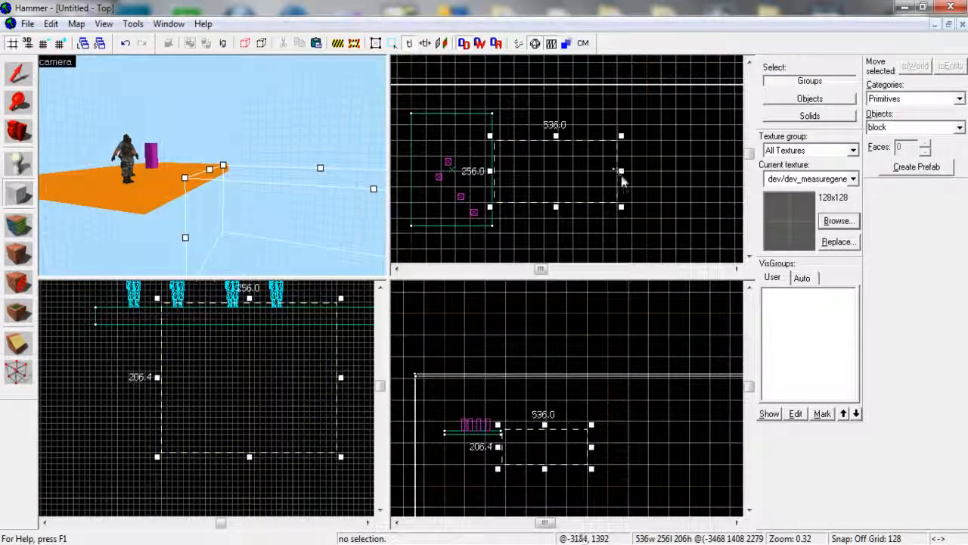
Stretch the new block outline lengthwise toward about 672 units beside the orange floor.
left_click_drag(621, 174, 648, 174)
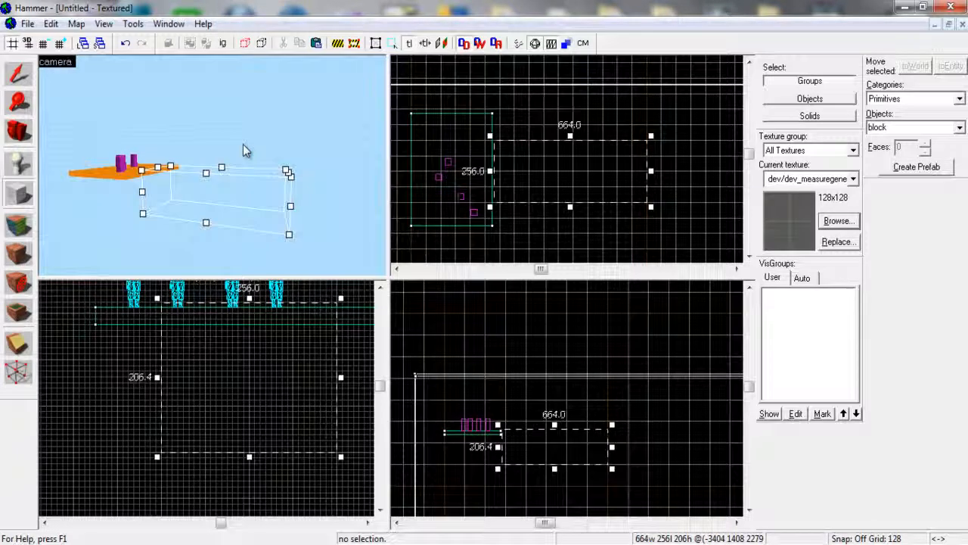
mouse_move(187, 183)
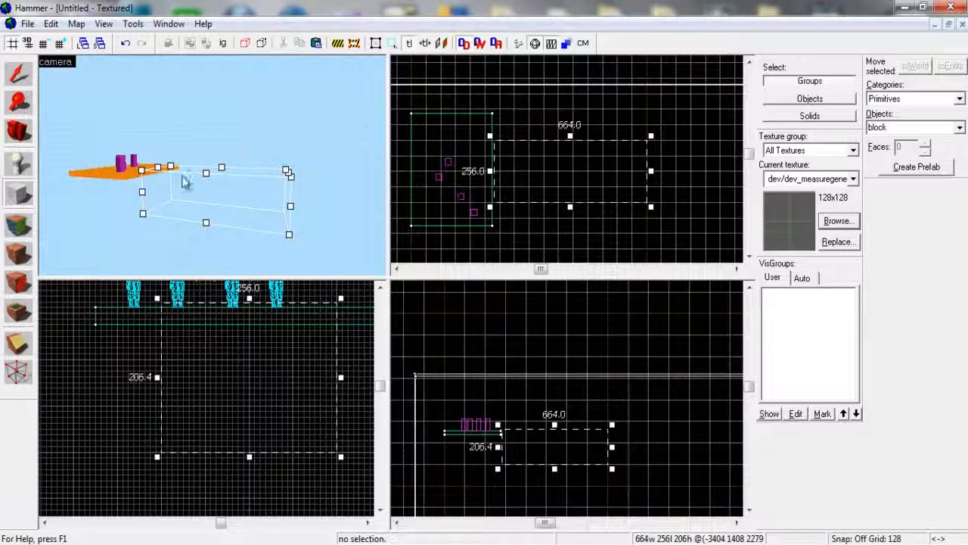
mouse_move(167, 208)
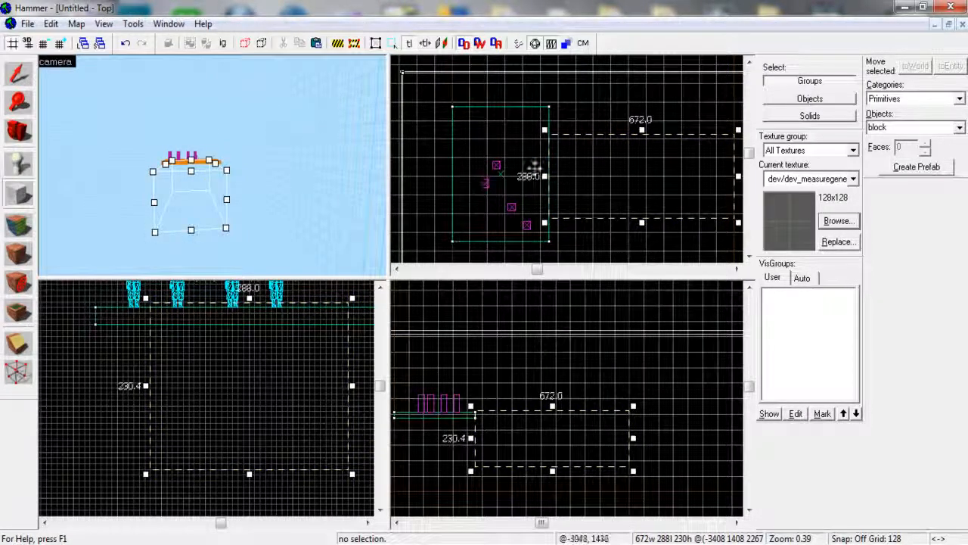
mouse_move(710, 213)
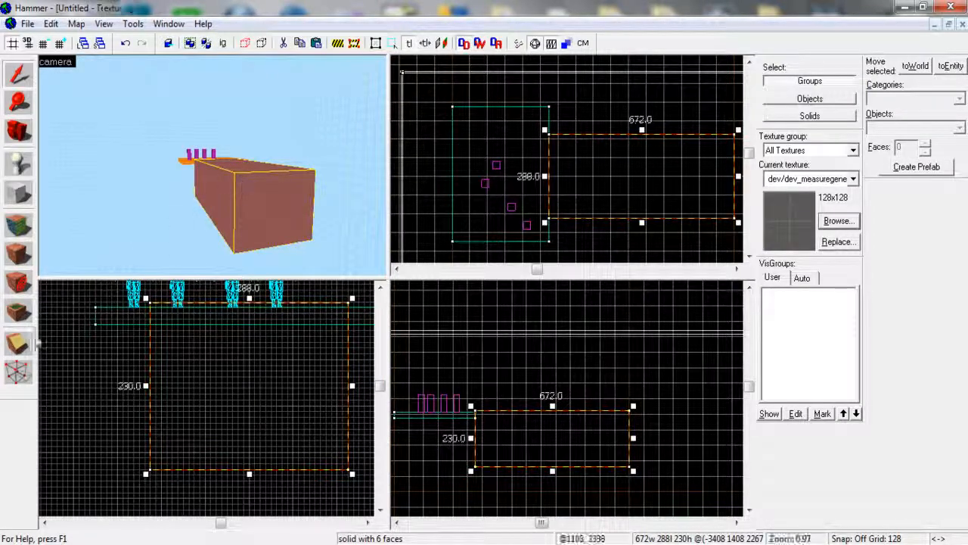
mouse_move(19, 343)
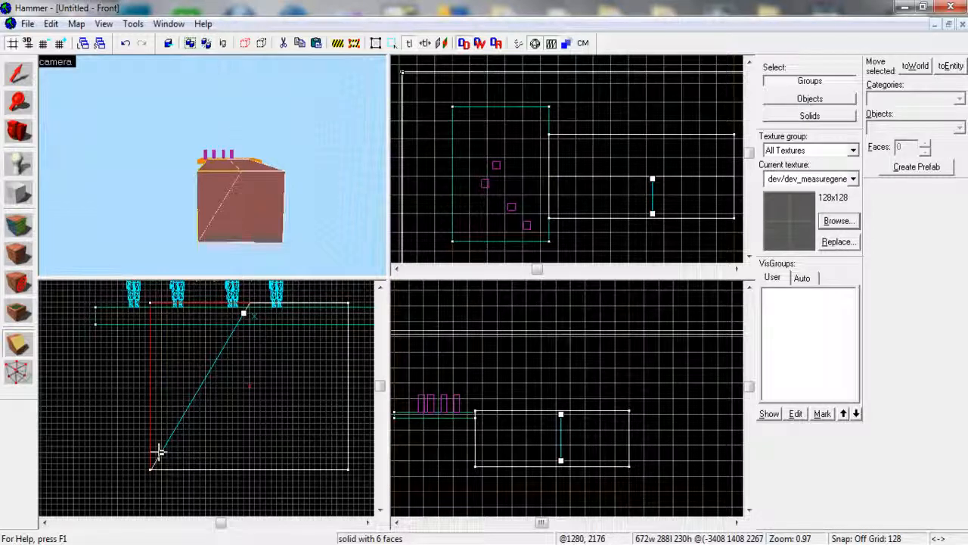
mouse_move(154, 475)
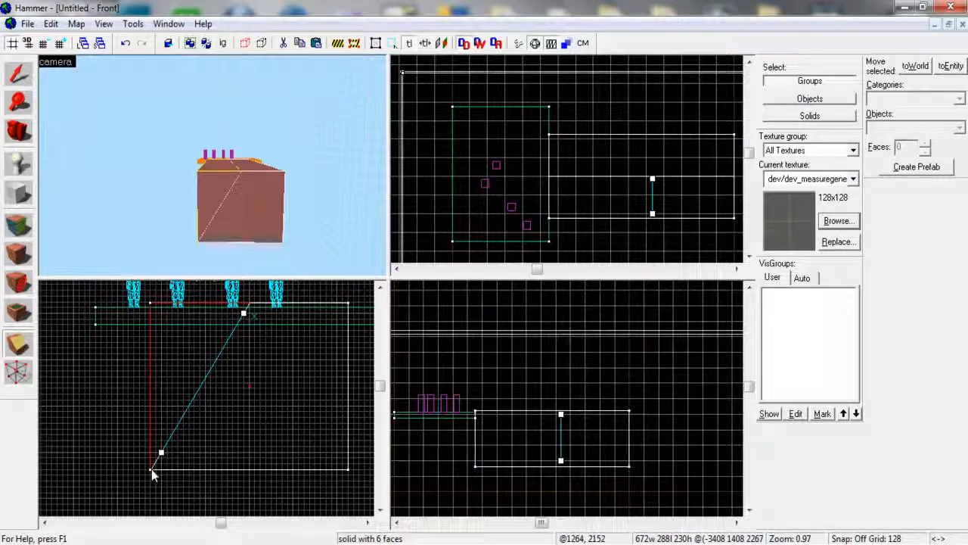
mouse_move(250, 310)
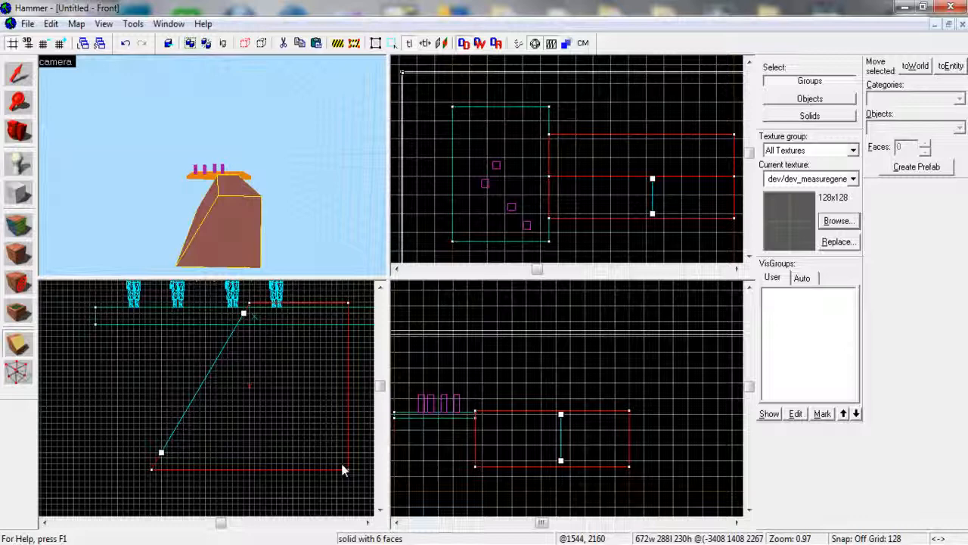
mouse_move(308, 327)
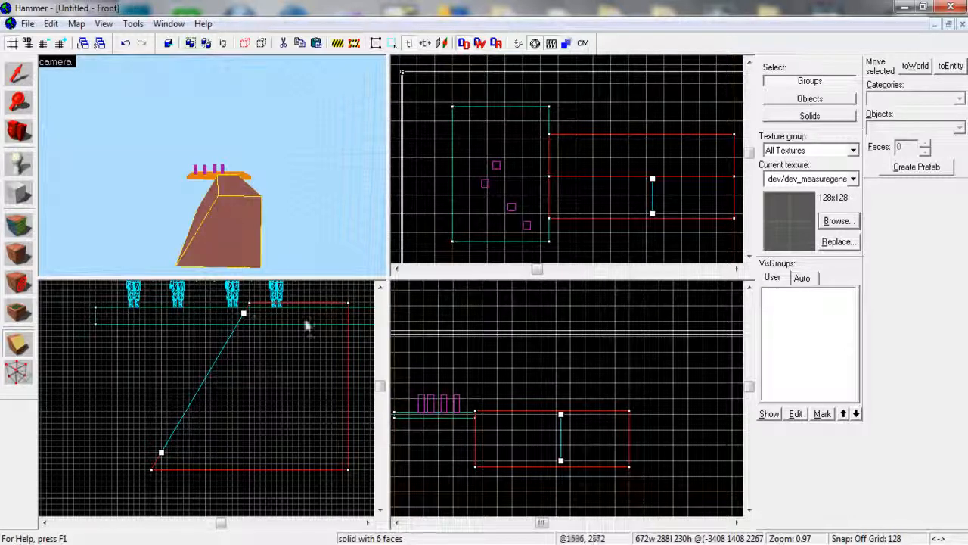
mouse_move(340, 461)
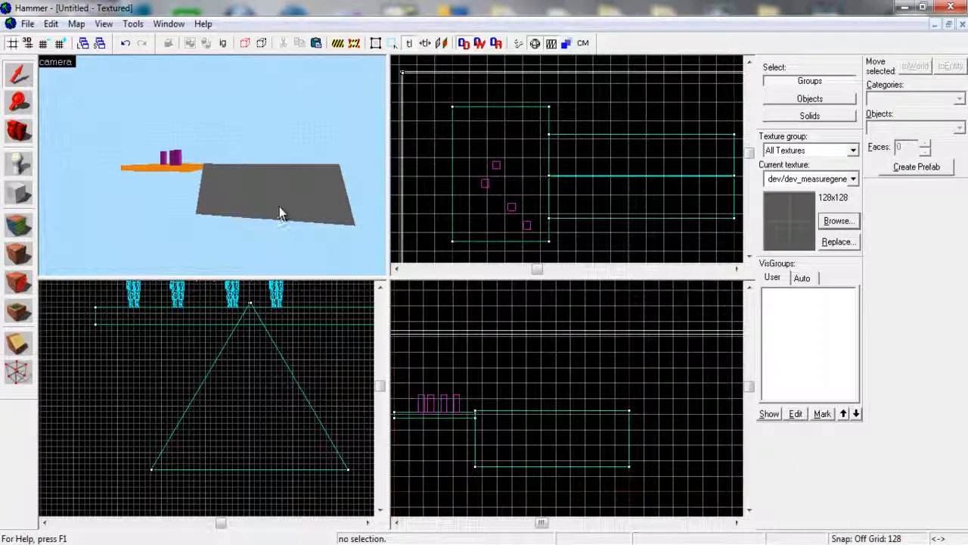
Select the double-sided grey ramp and drag its side handle to lengthen it.
left_click(280, 212)
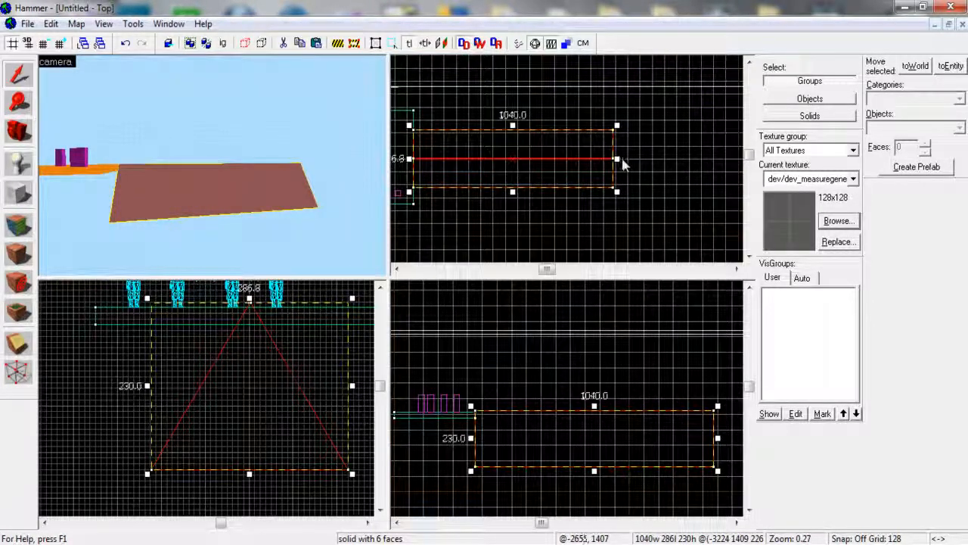
left_click_drag(617, 159, 692, 161)
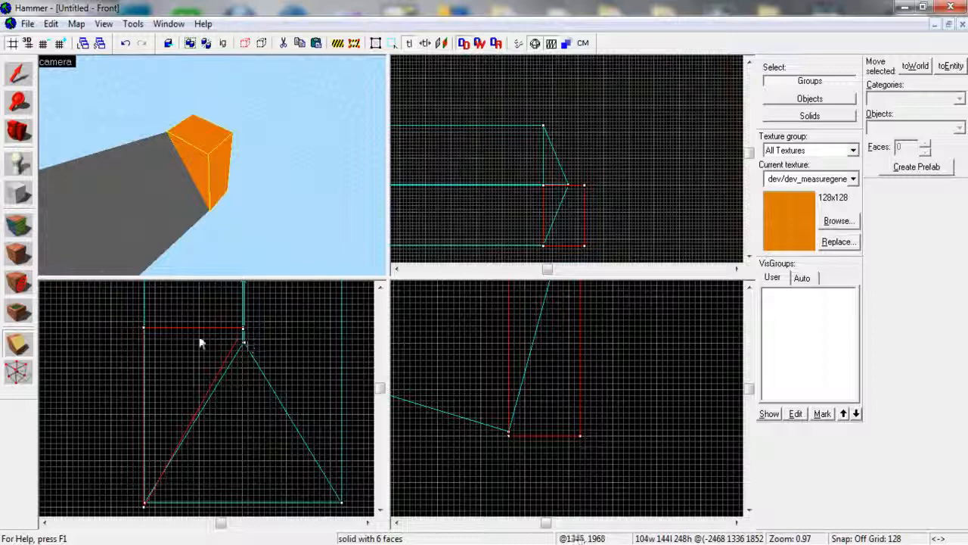
Select the orange end block and cut it at an angle along the ramp's slope.
left_click(200, 340)
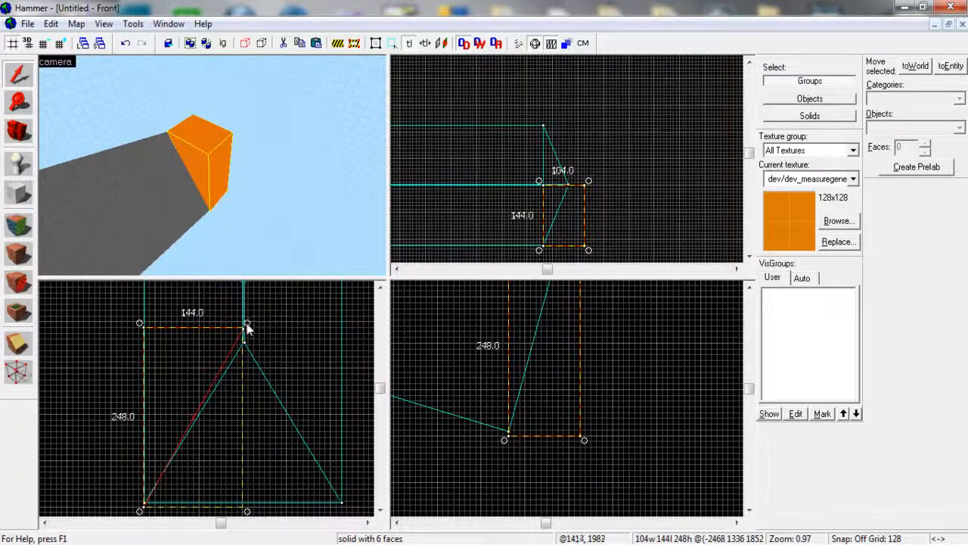
left_click_drag(249, 328, 148, 503)
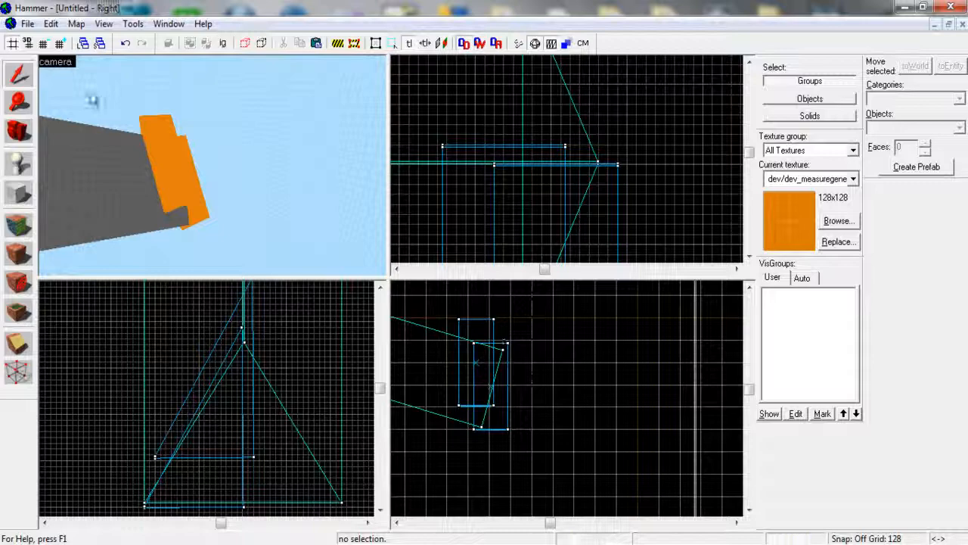
Fan rotated copies of the orange segment into a curve and select one segment.
left_click(477, 363)
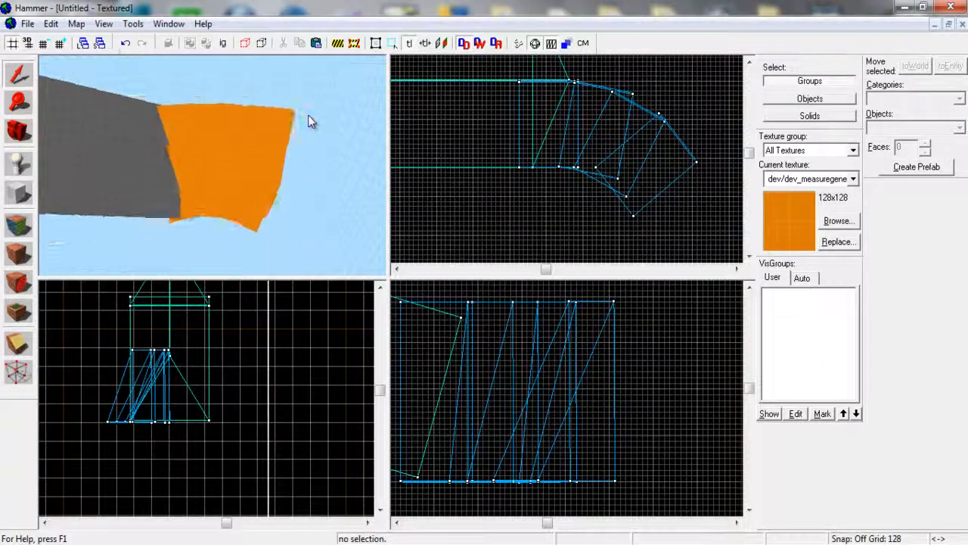
left_click(212, 152)
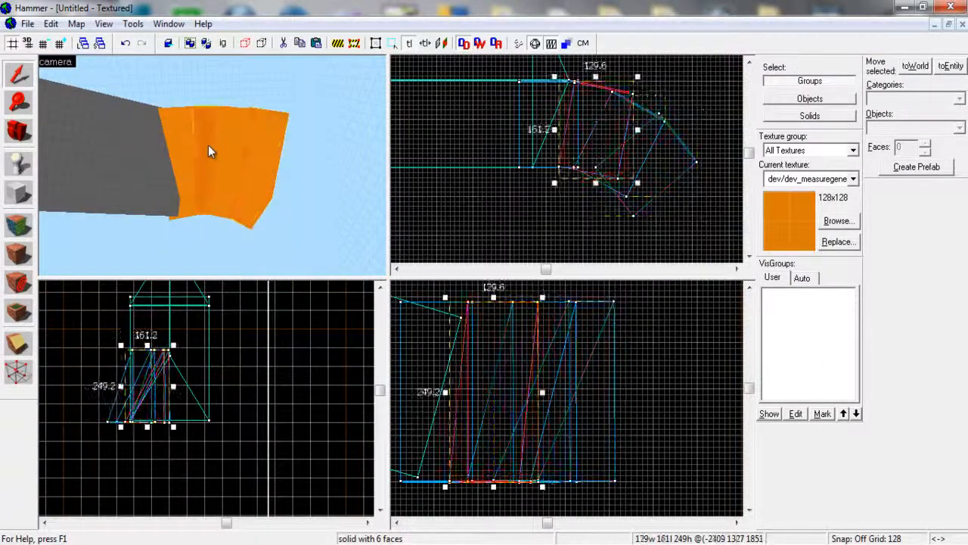